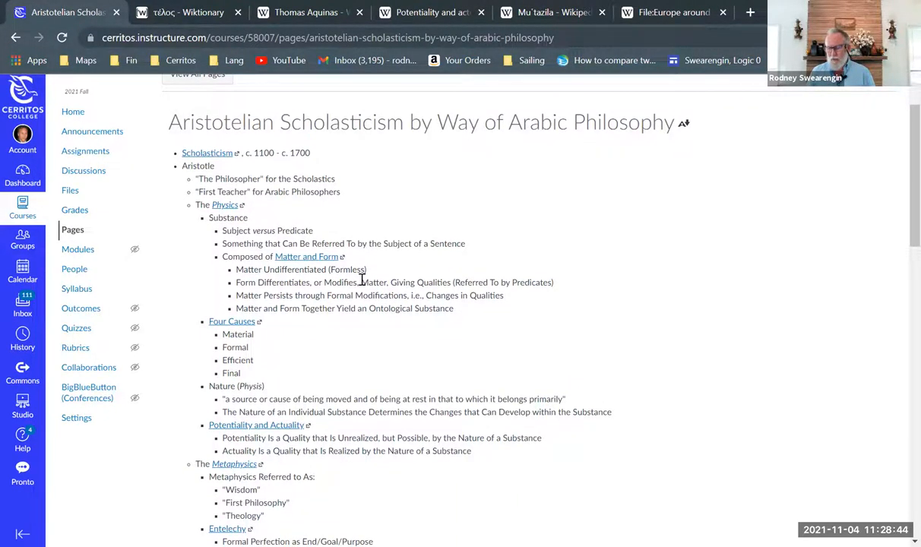
scroll(down, 3)
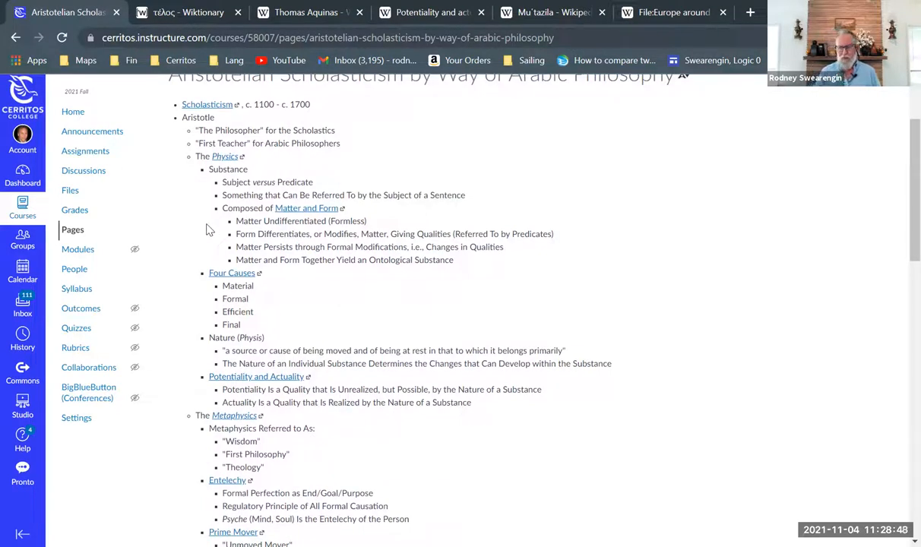
mouse_move(322, 178)
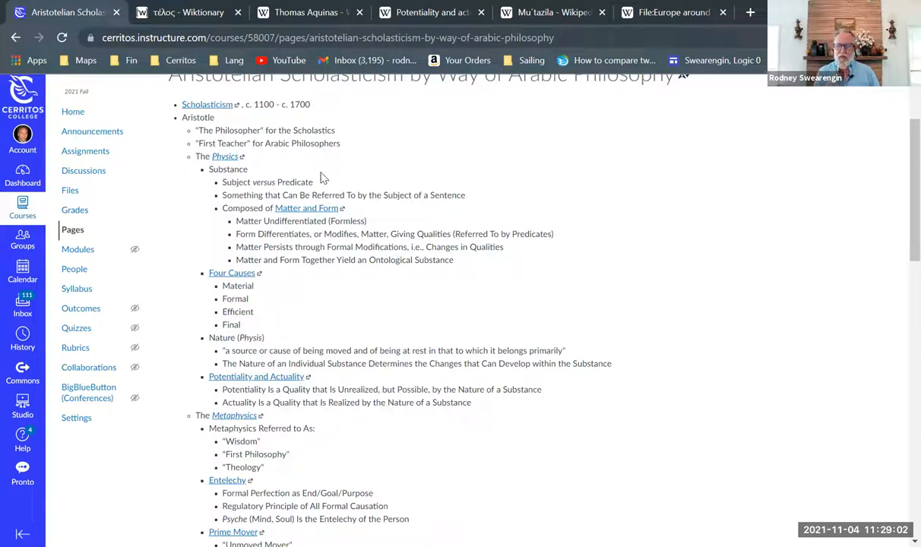
mouse_move(283, 165)
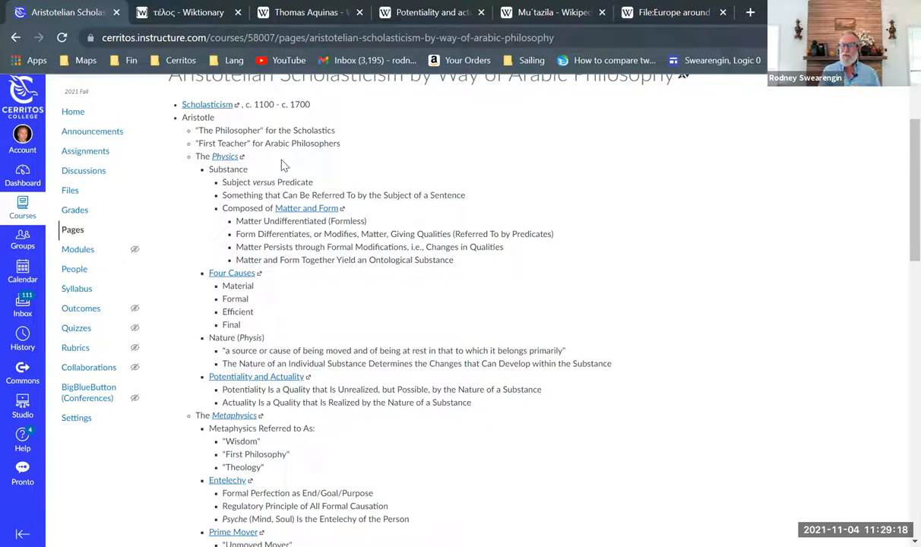
mouse_move(297, 182)
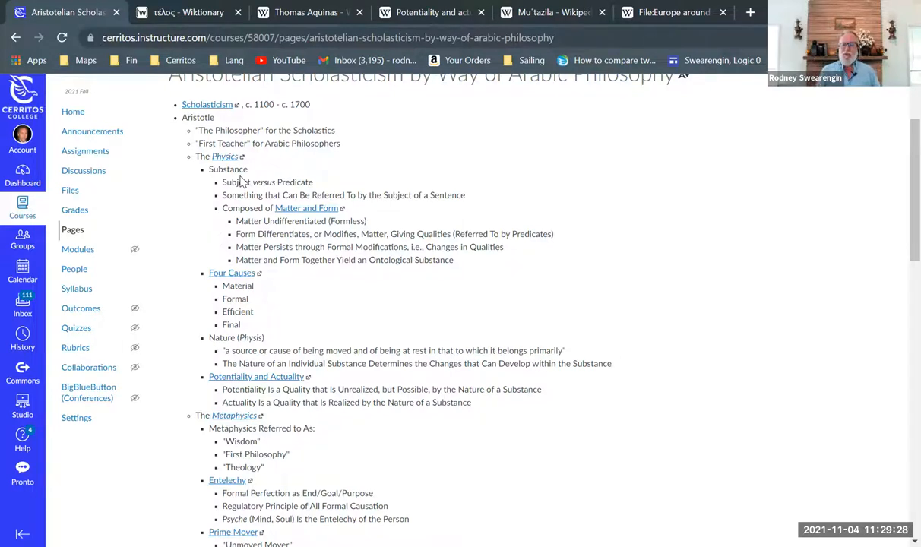
mouse_move(338, 176)
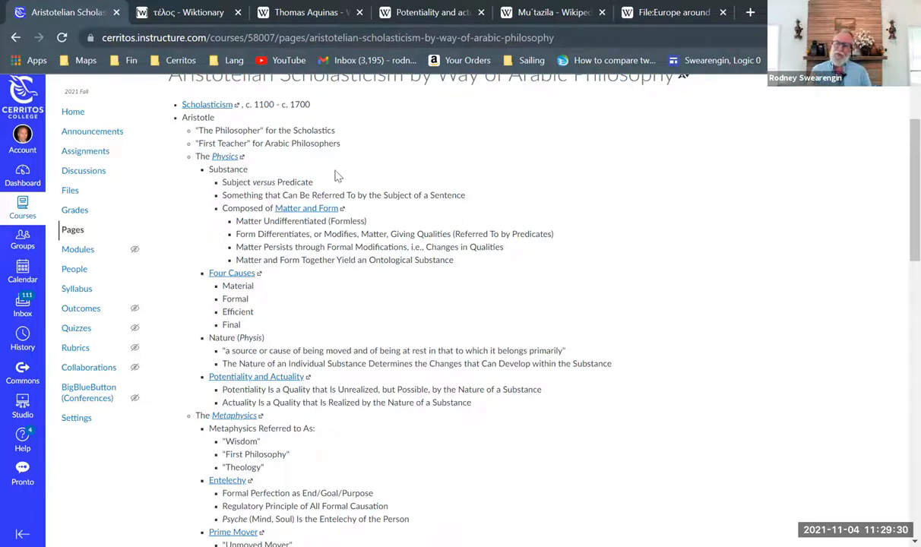